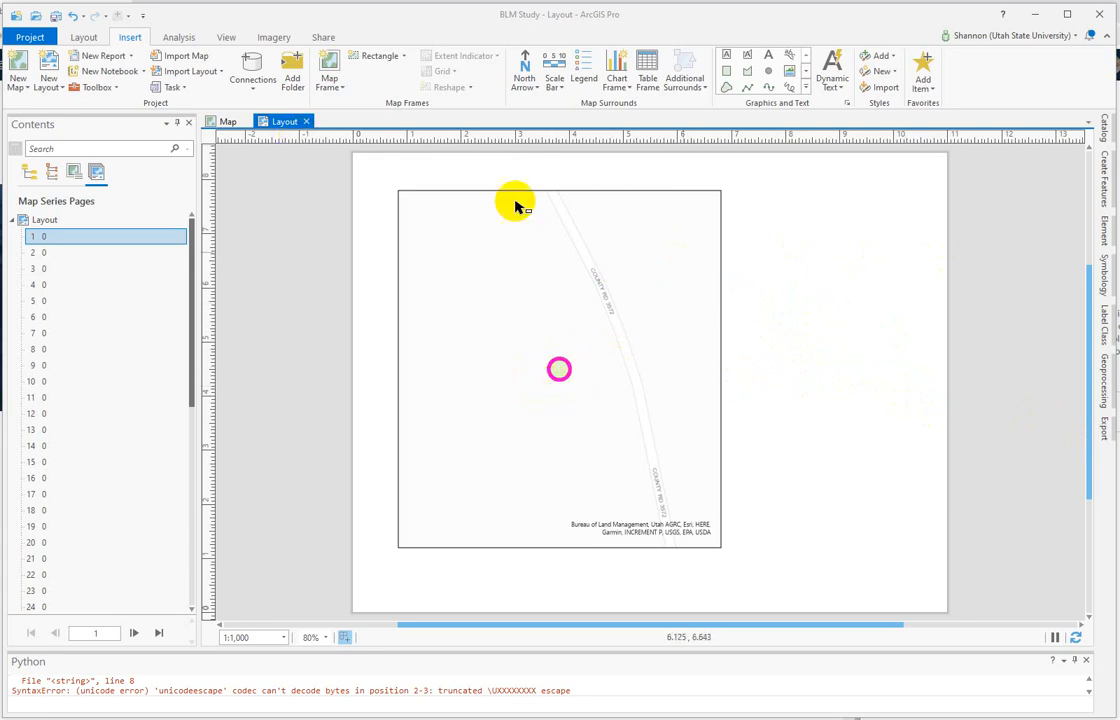
mouse_move(370, 204)
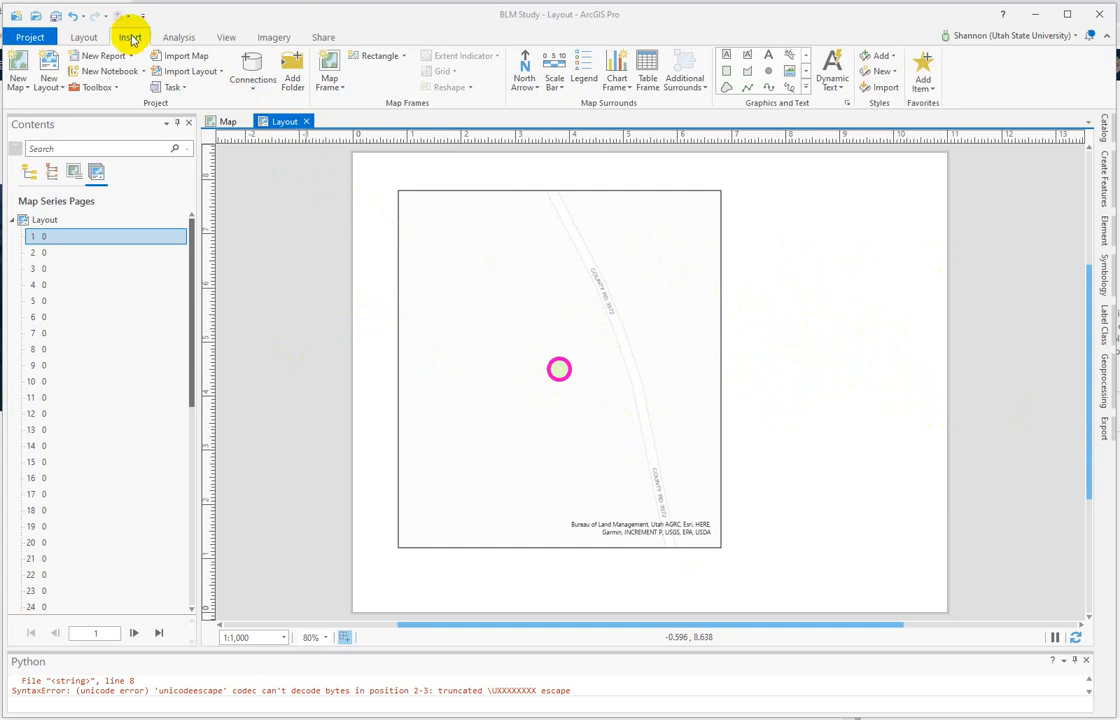
mouse_move(864, 78)
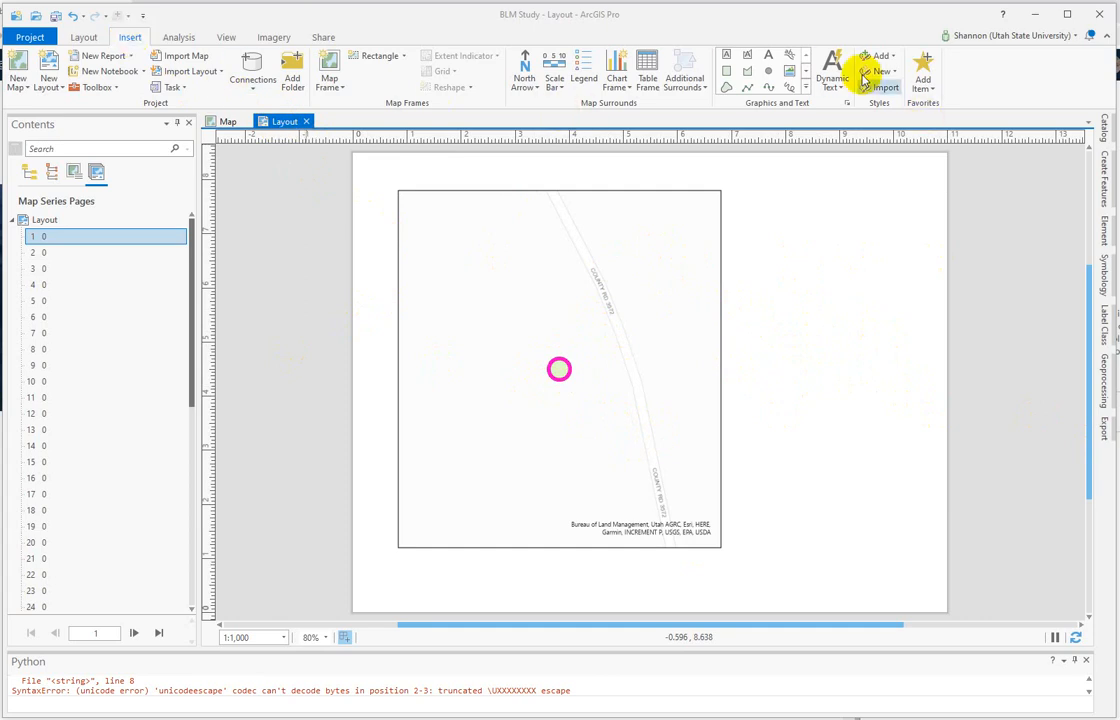
Place a Map Frame Center dynamic text element to the right of the map frame
click(832, 70)
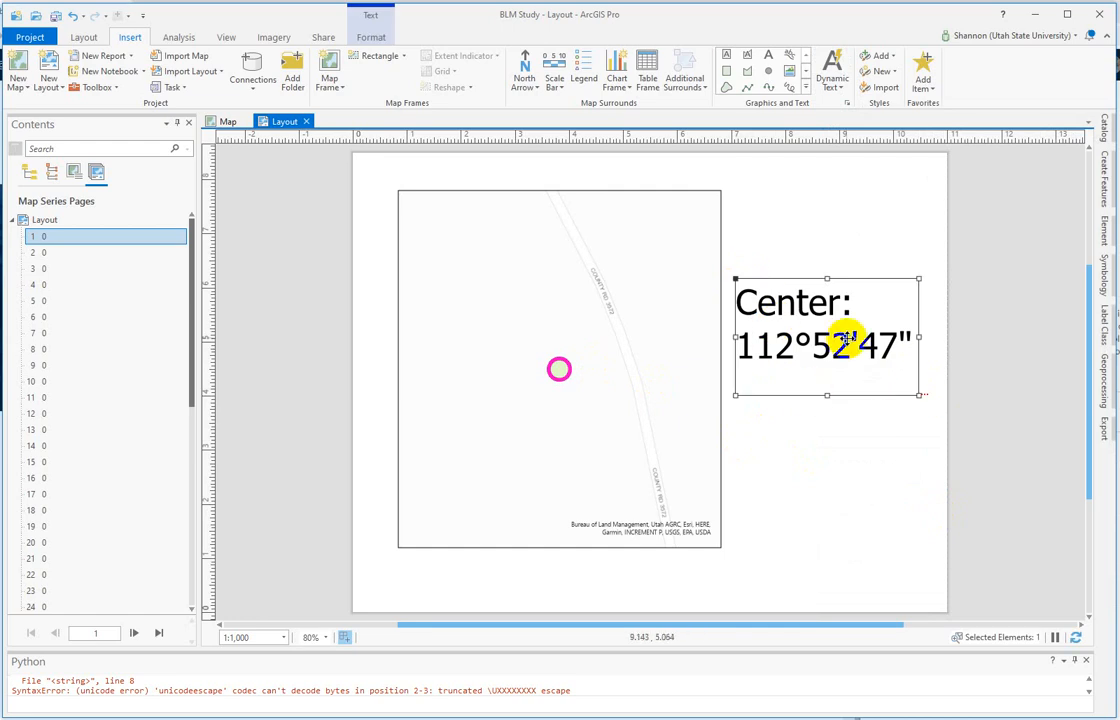
Set the center coordinate text to 14 pt and switch to its text content settings
right_click(844, 340)
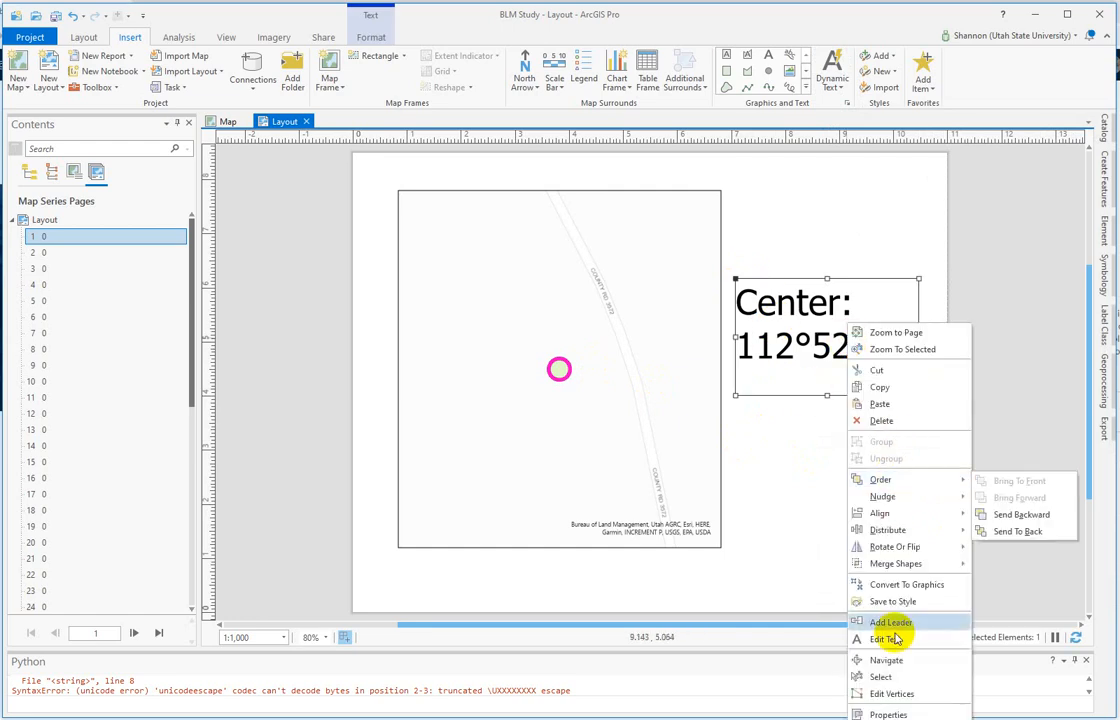
mouse_move(954, 442)
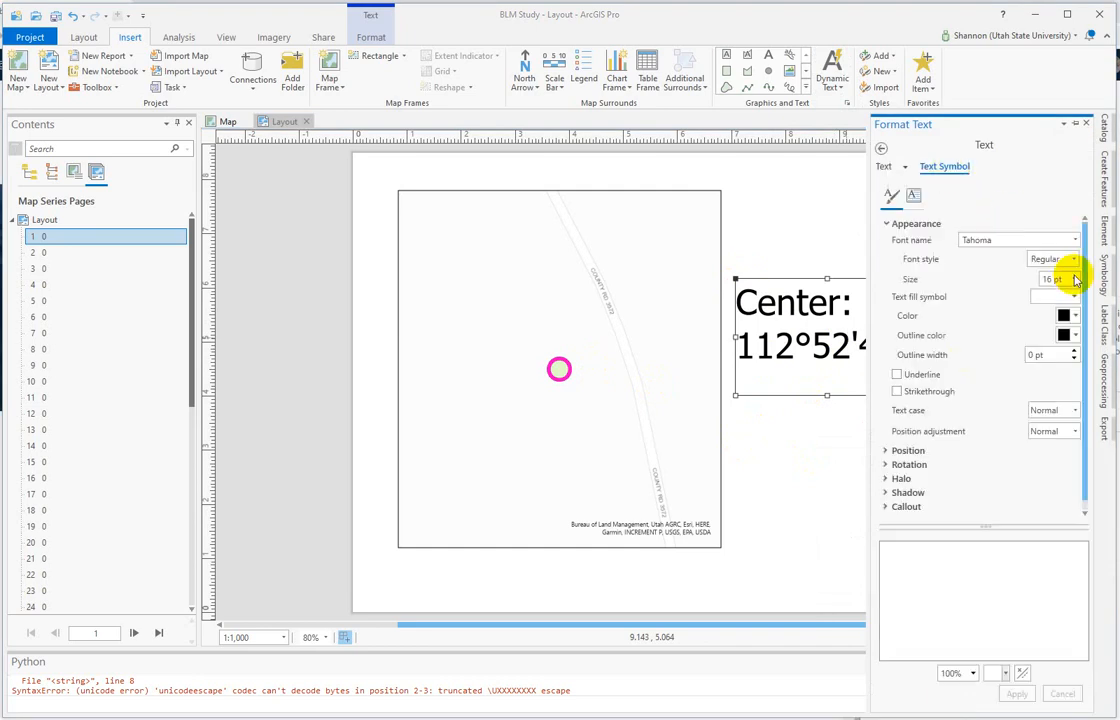
click(1074, 280)
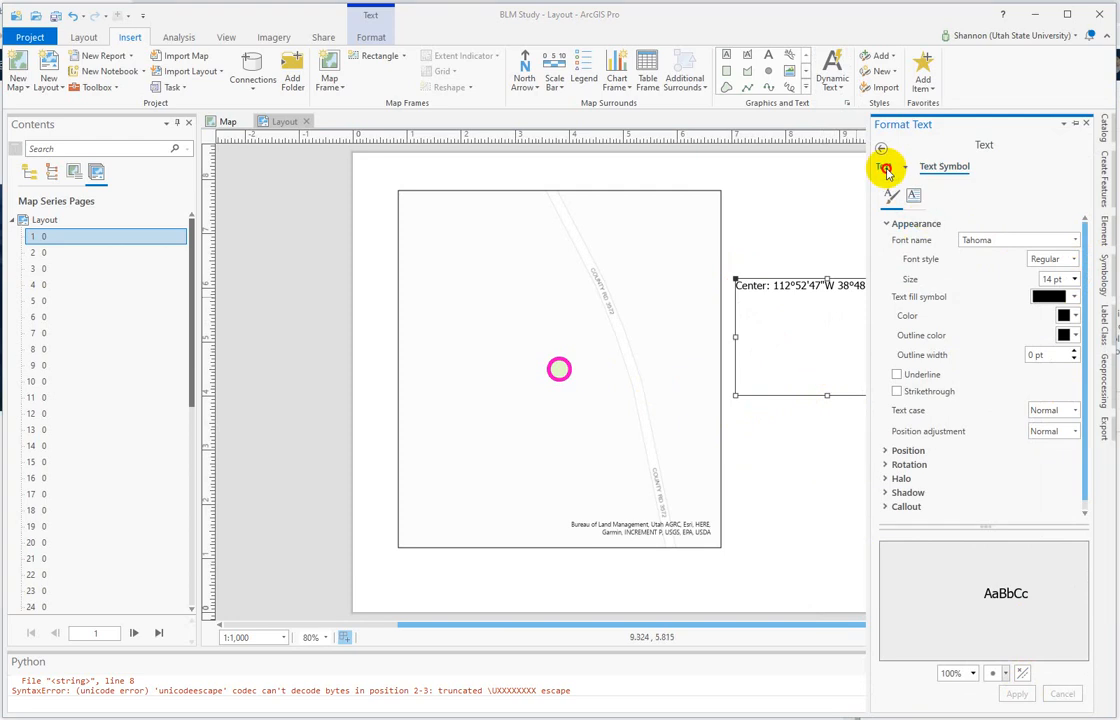
click(884, 164)
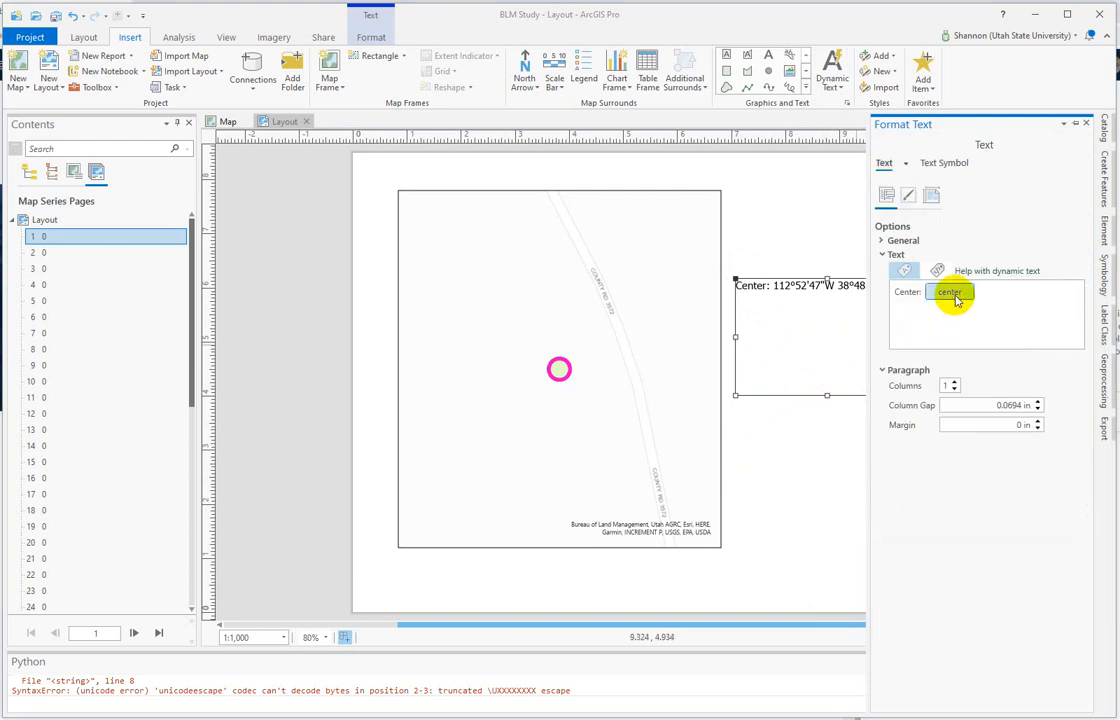
Change the center dynamic tag units to dd so it reads 112.8°W 38.8°N
click(948, 292)
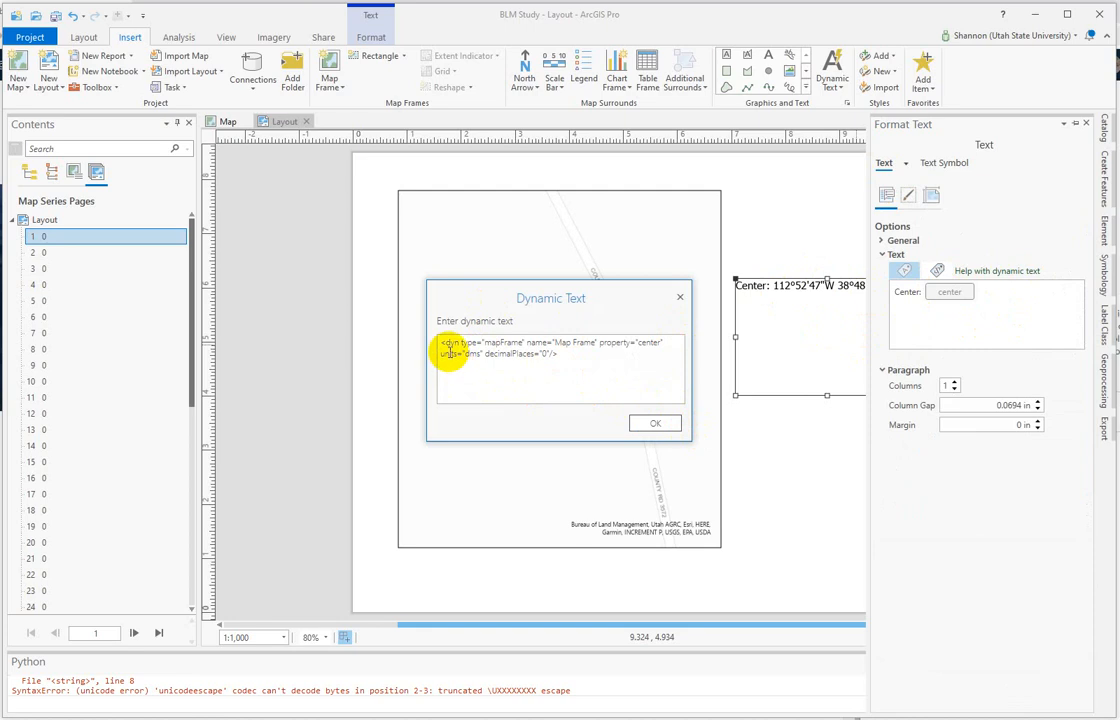
mouse_move(680, 344)
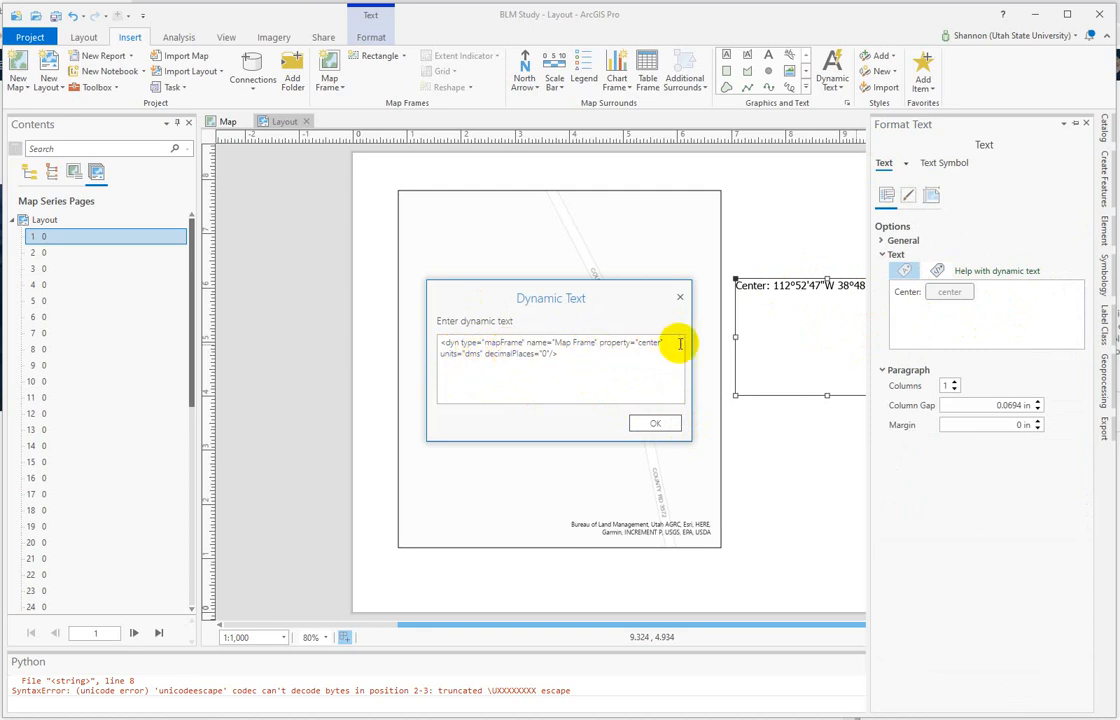
mouse_move(480, 358)
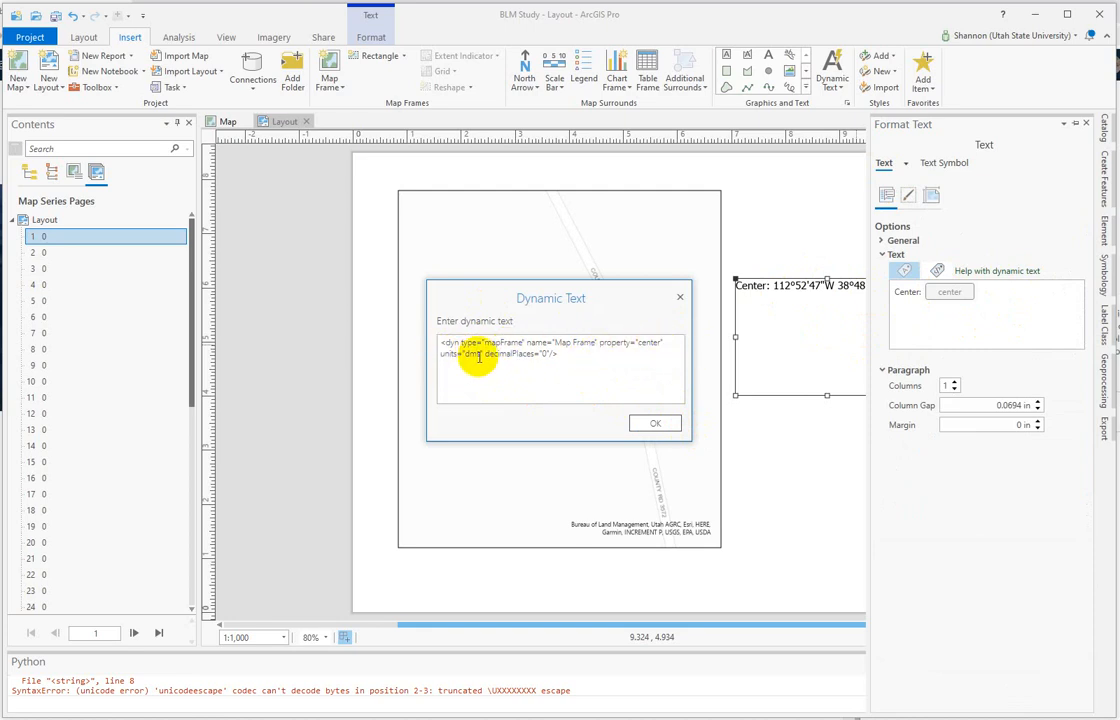
mouse_move(544, 460)
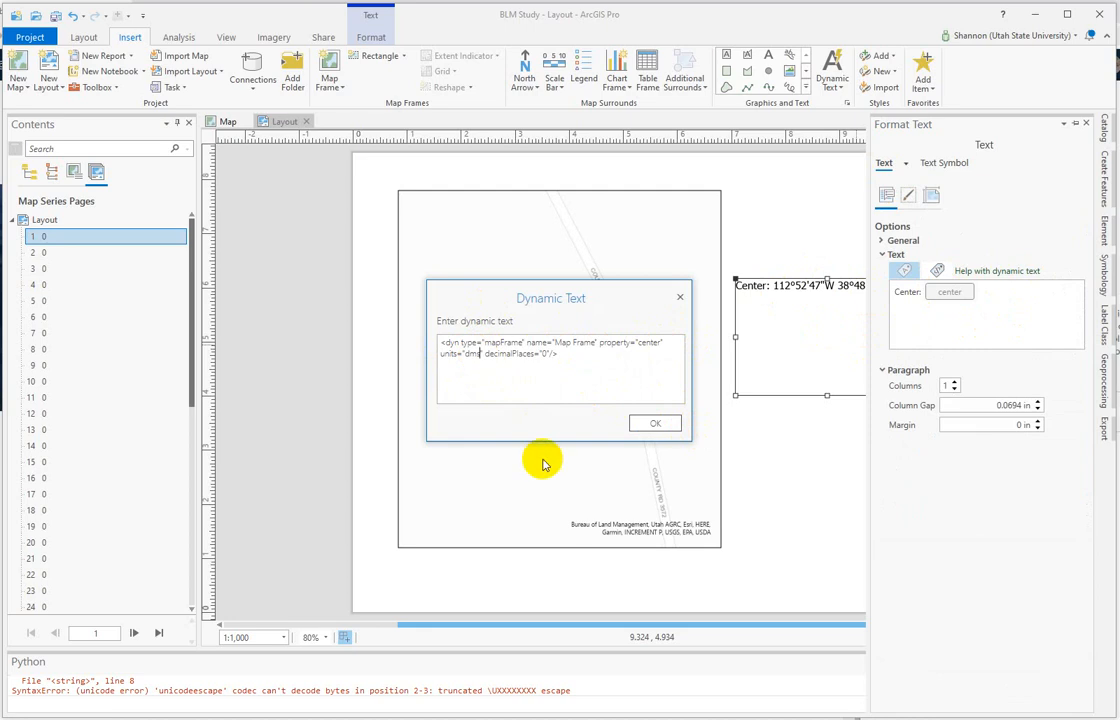
text(dd)
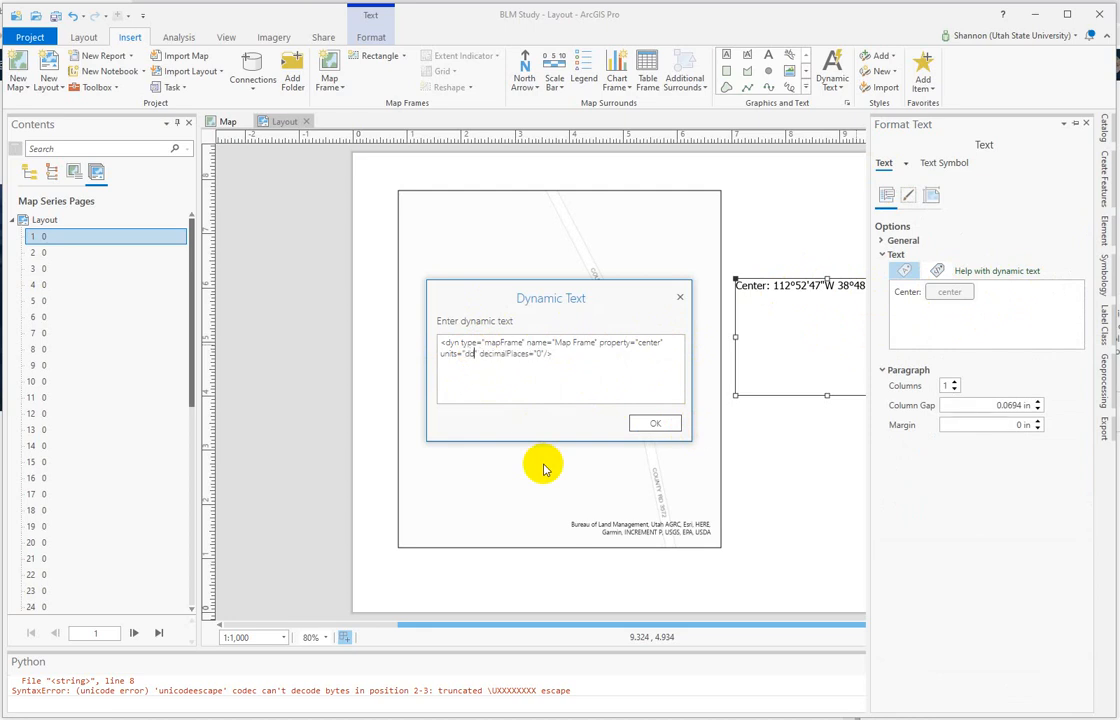
mouse_move(596, 332)
text(3)
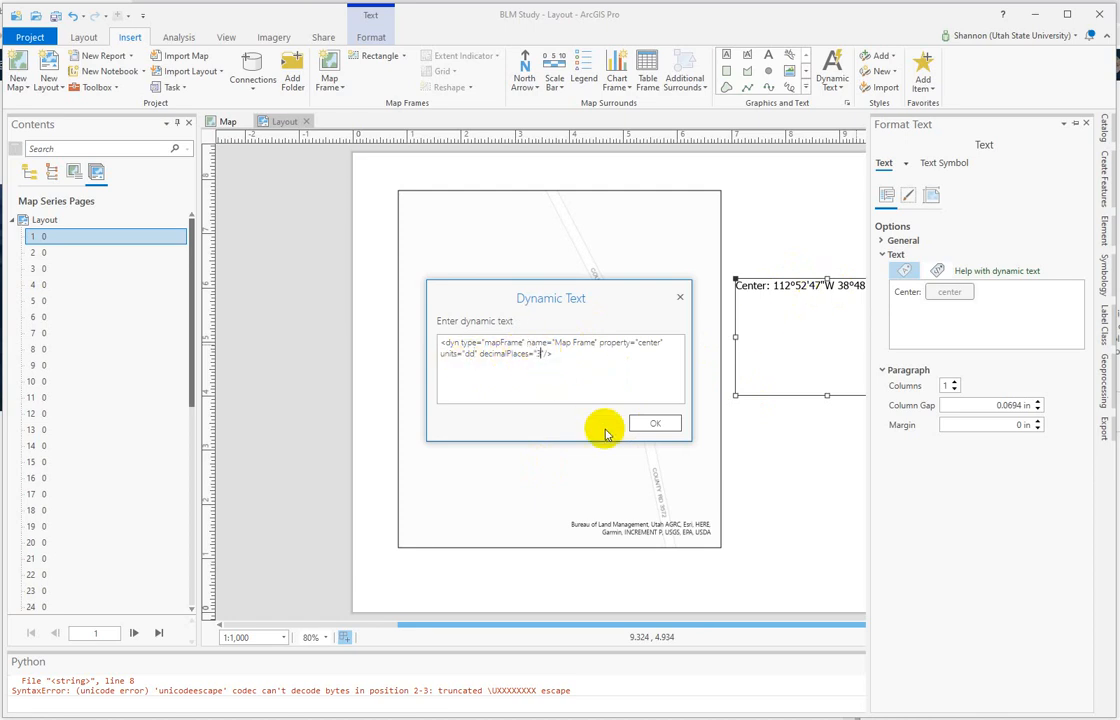
click(656, 422)
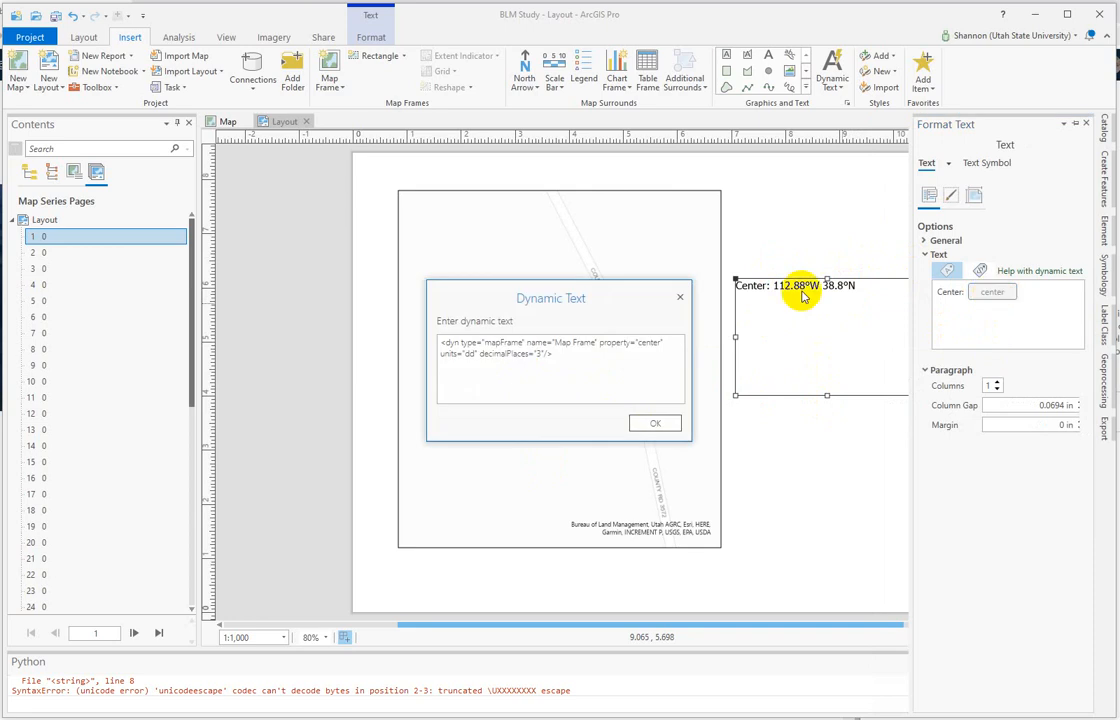
click(478, 352)
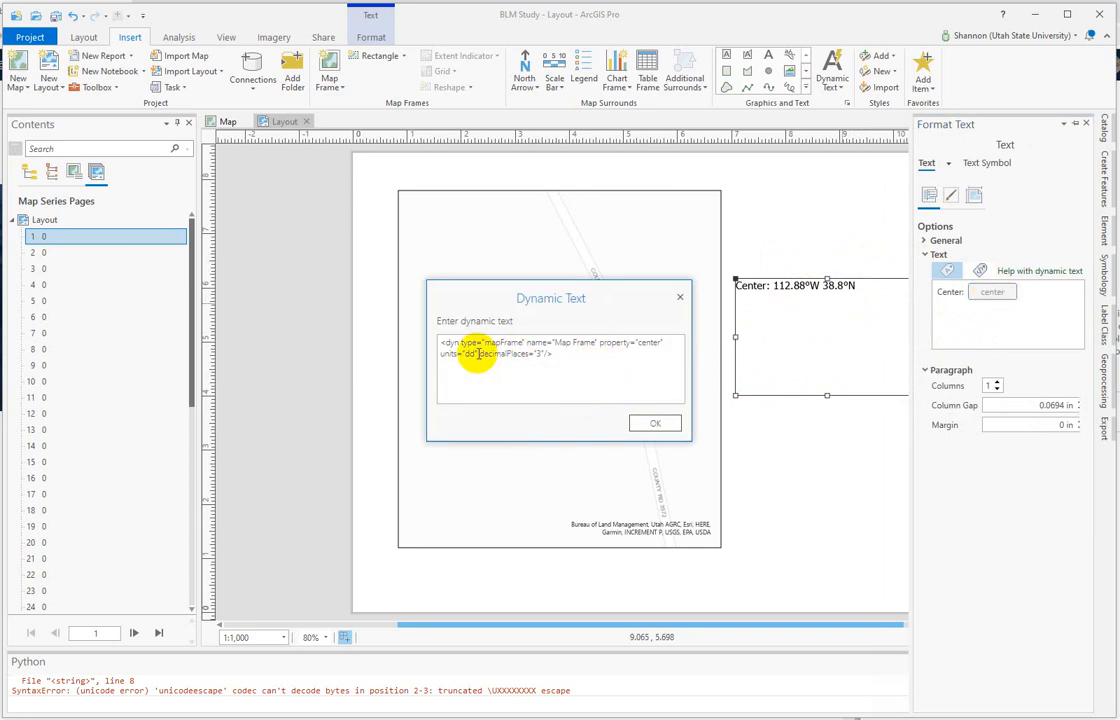
mouse_move(616, 508)
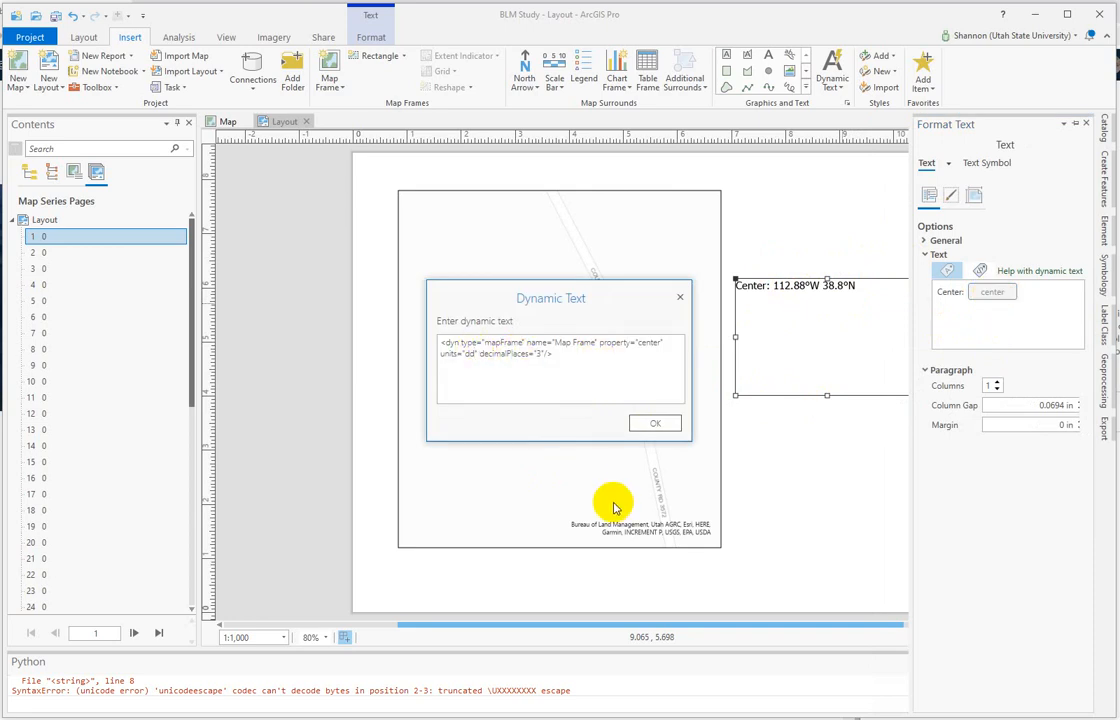
Change the center dynamic tag units to UTM so it shows projected coordinates
text(UTM)
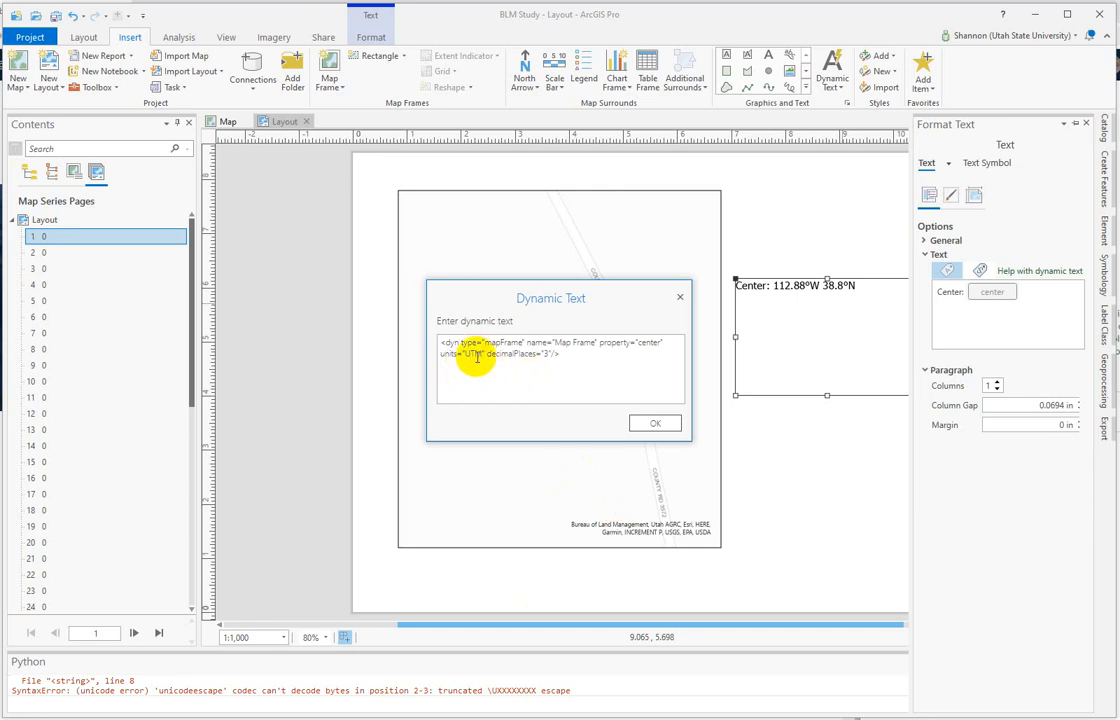
click(654, 422)
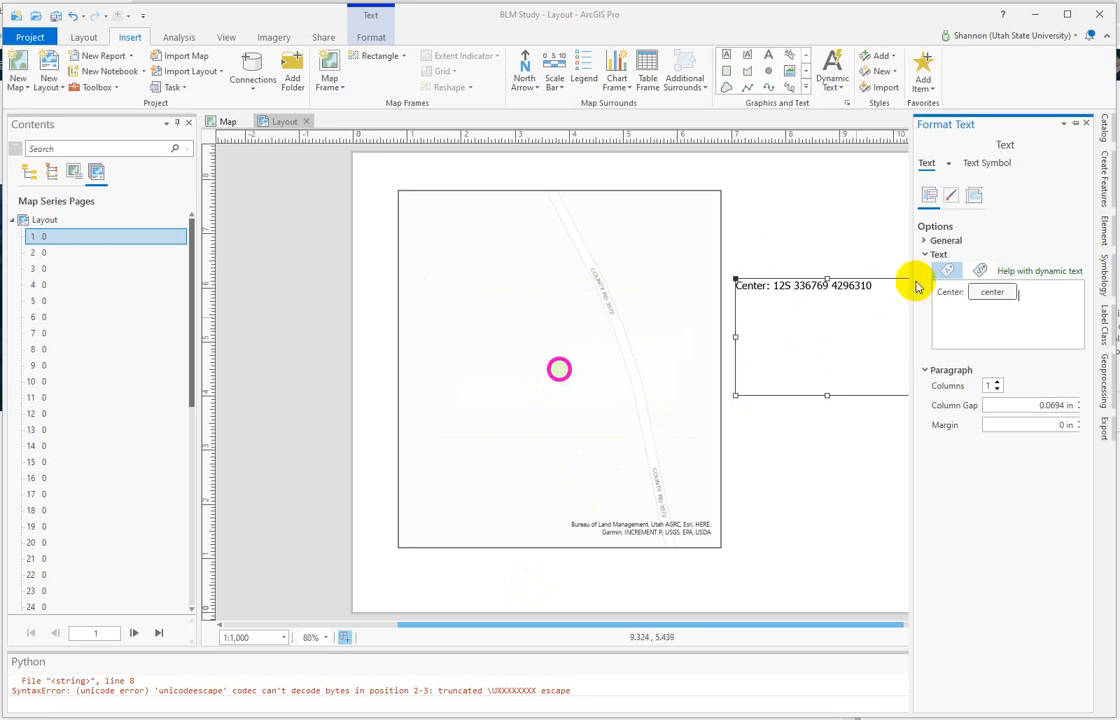
mouse_move(860, 288)
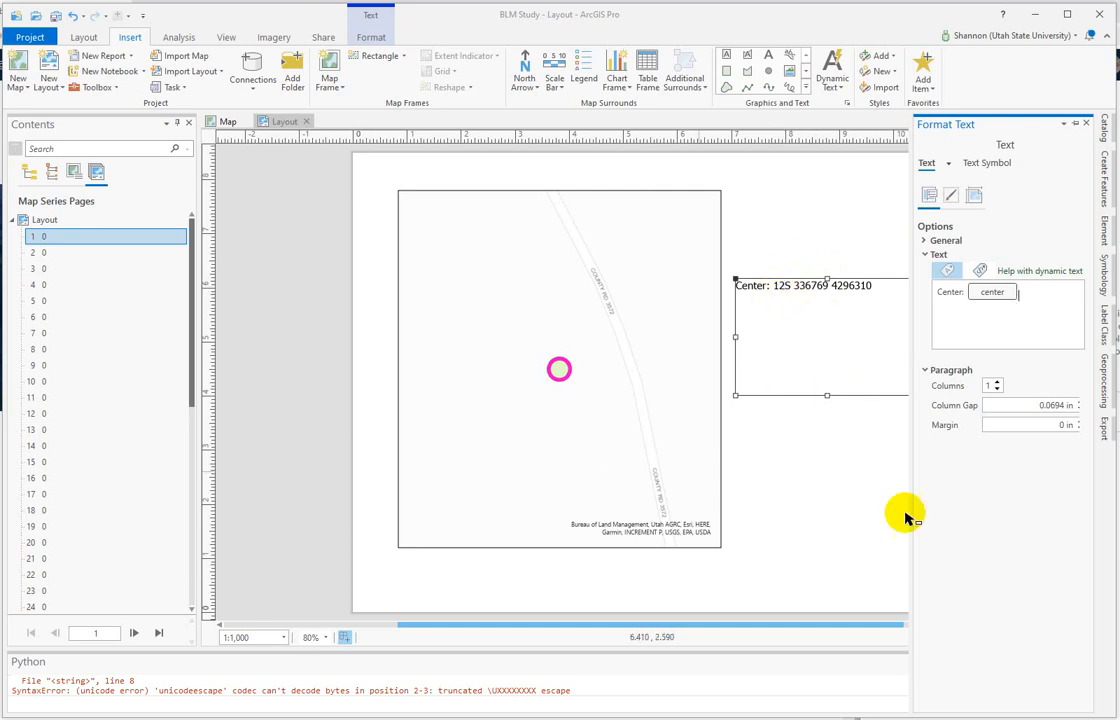
mouse_move(764, 604)
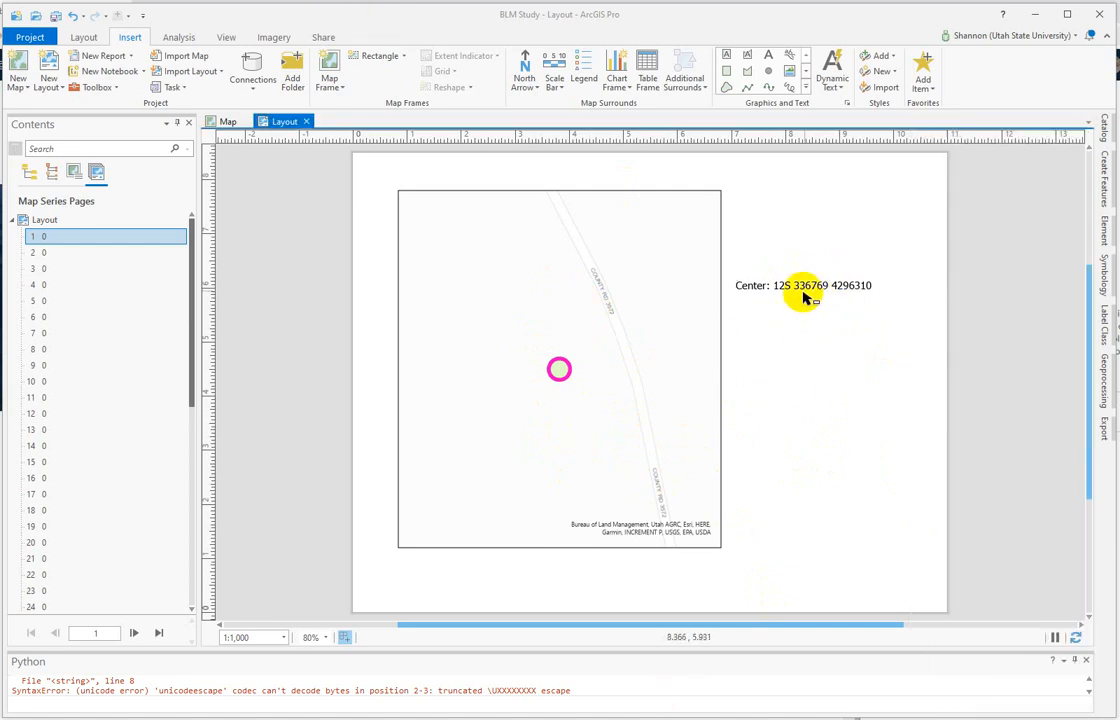
Relabel the text as 'UTM Zone 12 coordinates' before the tag and 'meters' after it
right_click(804, 284)
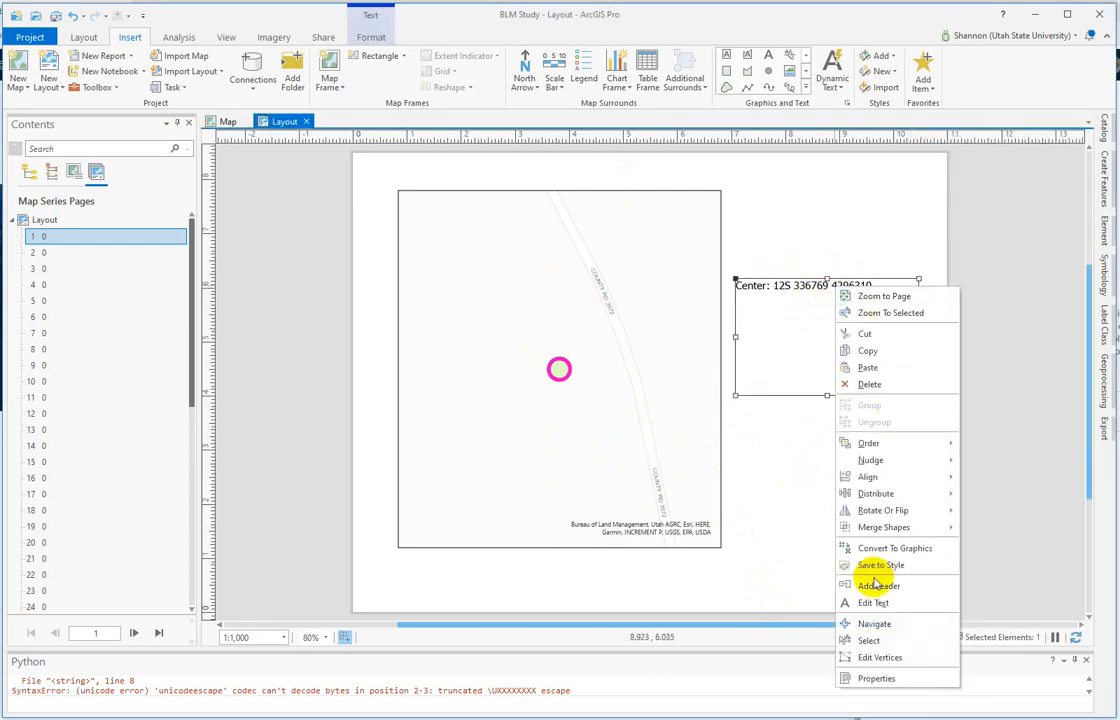
click(876, 678)
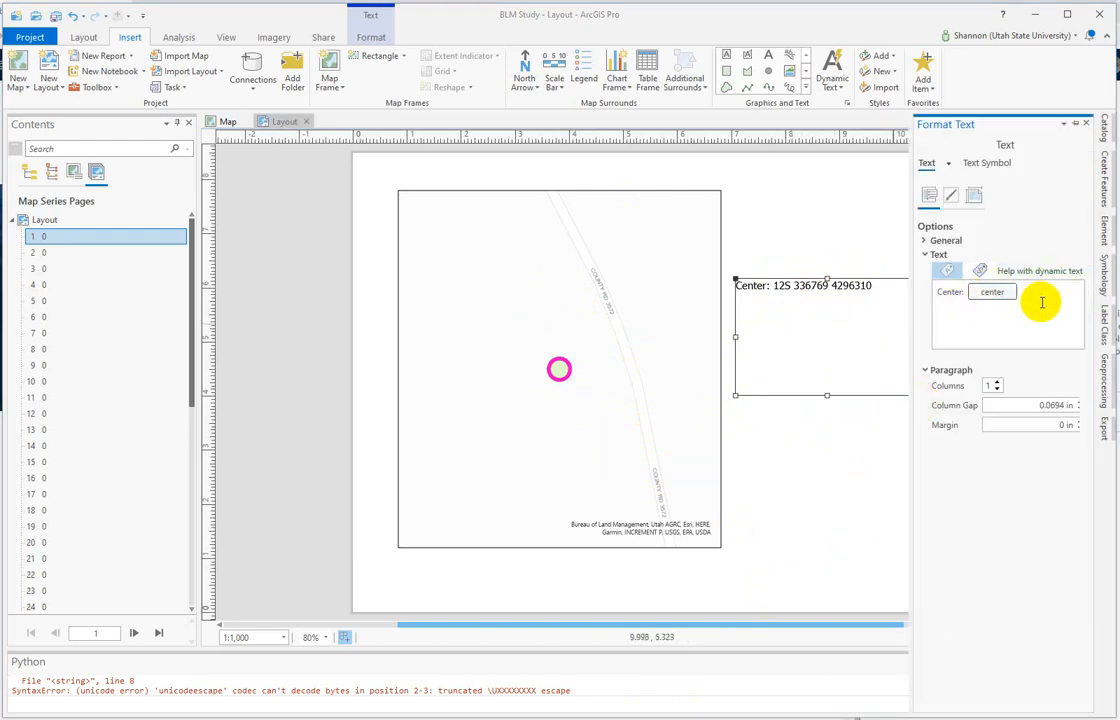
text(meters)
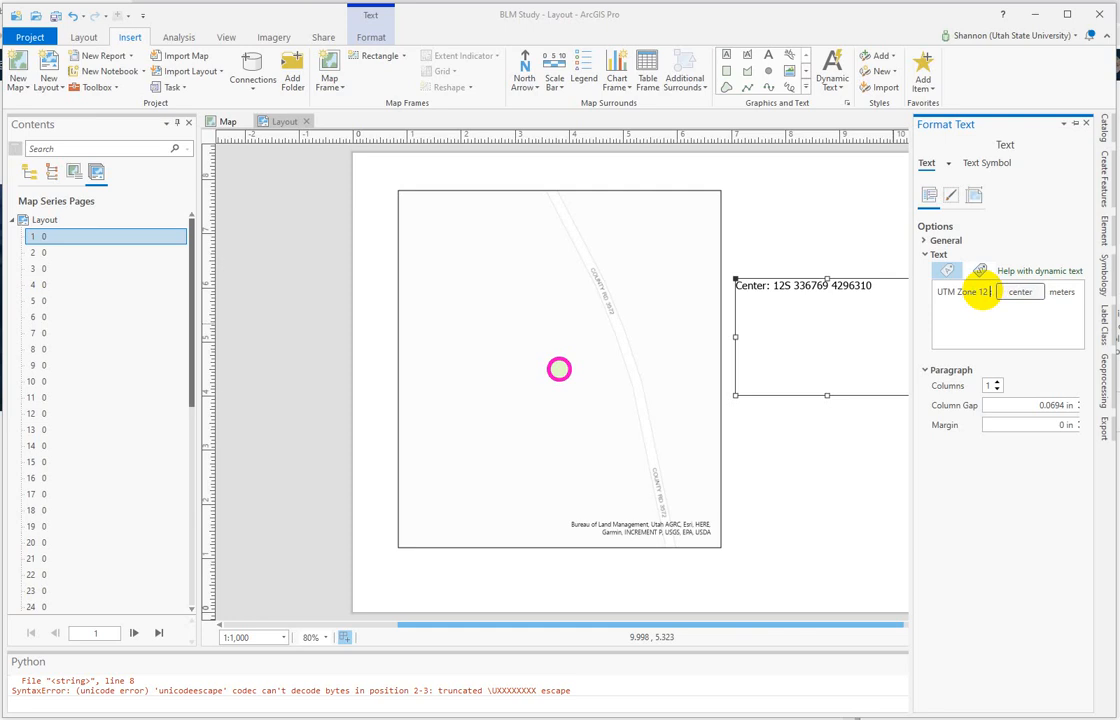
text(coordinates)
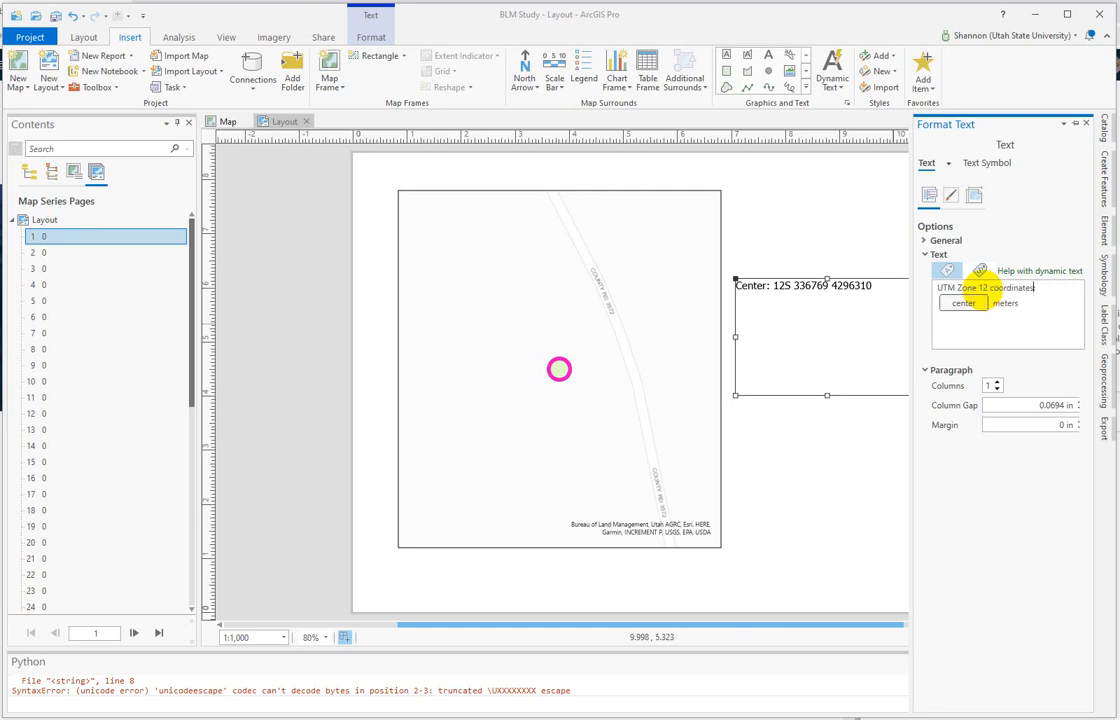